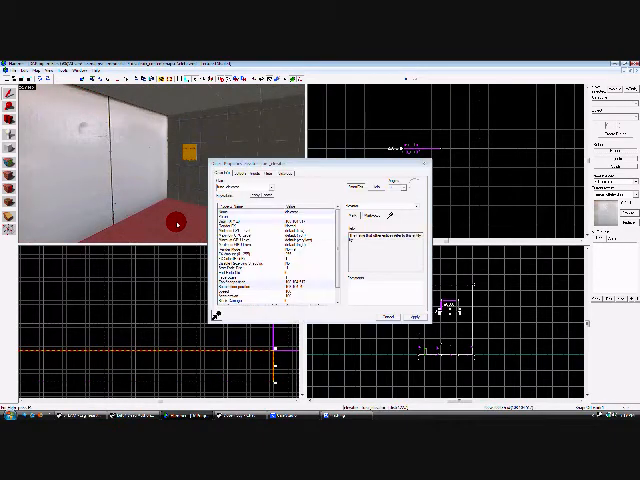
Step: Fill in the door entity's class info keyvalues in Object Properties and apply them
{"action": "left_click", "coordinate": [233, 175]}
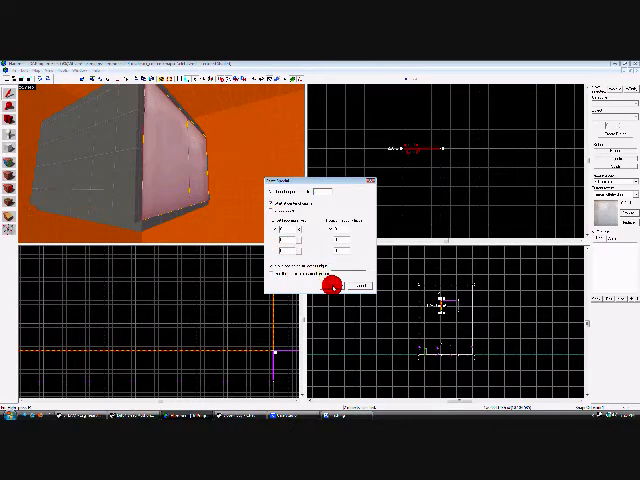
Step: Confirm Paste Special to place an offset copy of the door beside the original
{"action": "left_click", "coordinate": [334, 285]}
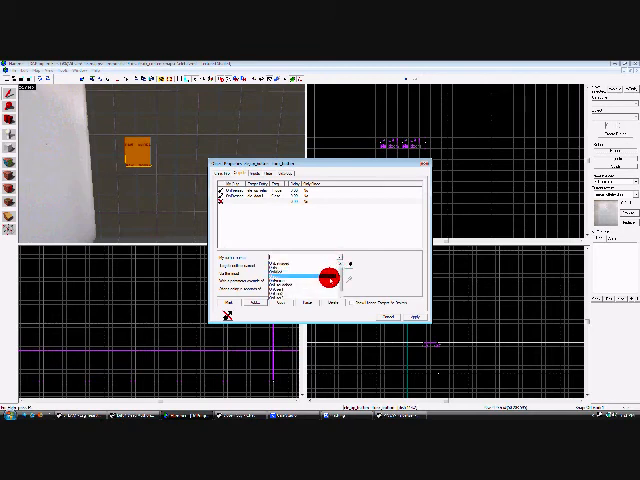
Step: Choose the event for the new third output from the 'My output named' dropdown
{"action": "left_click", "coordinate": [340, 258]}
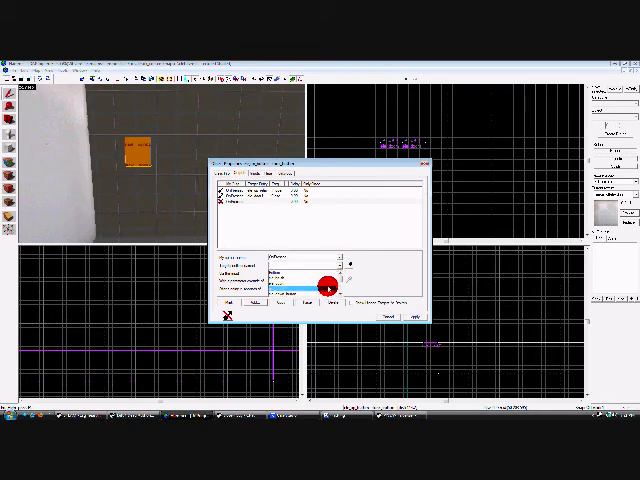